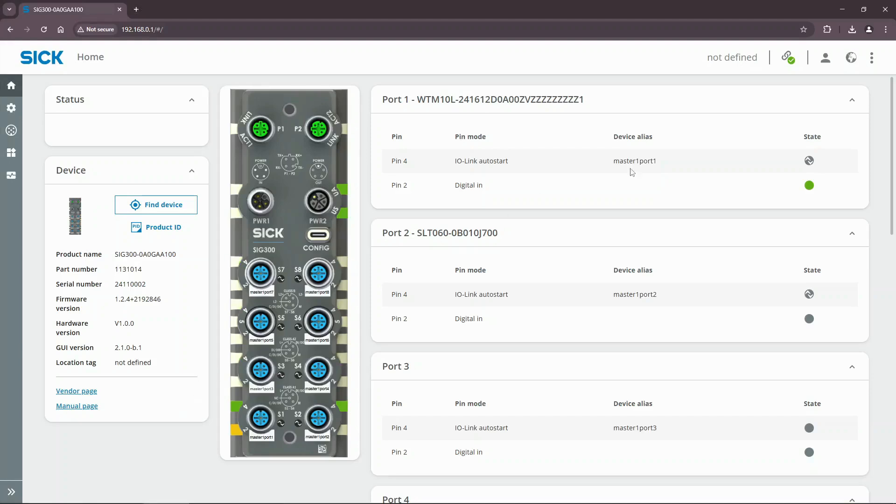
Log in with the Service user level selected and its password entered
left_click(826, 57)
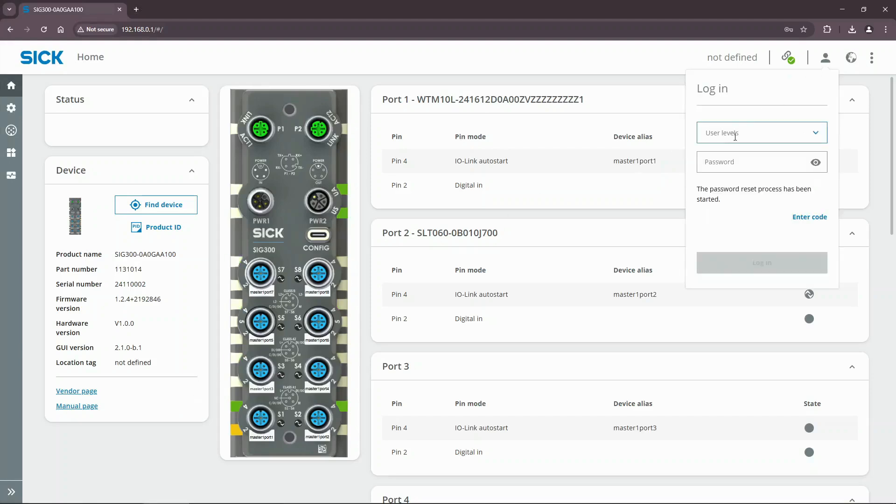
left_click(761, 132)
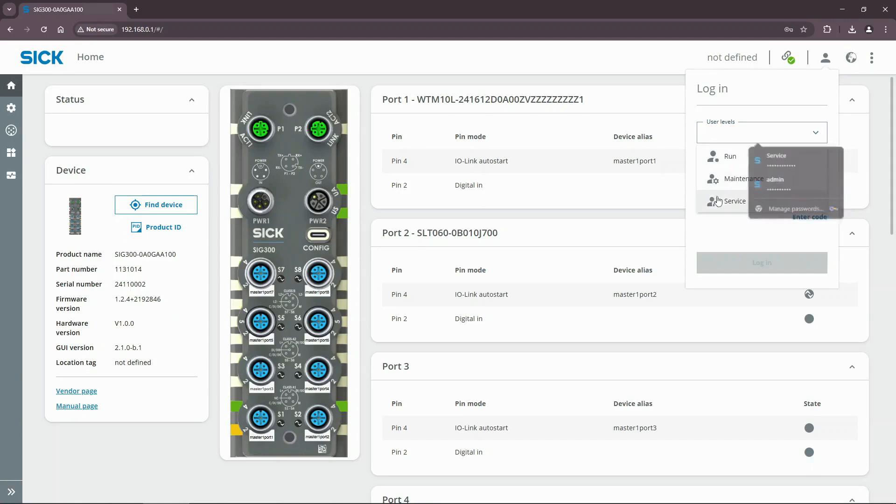
left_click(734, 201)
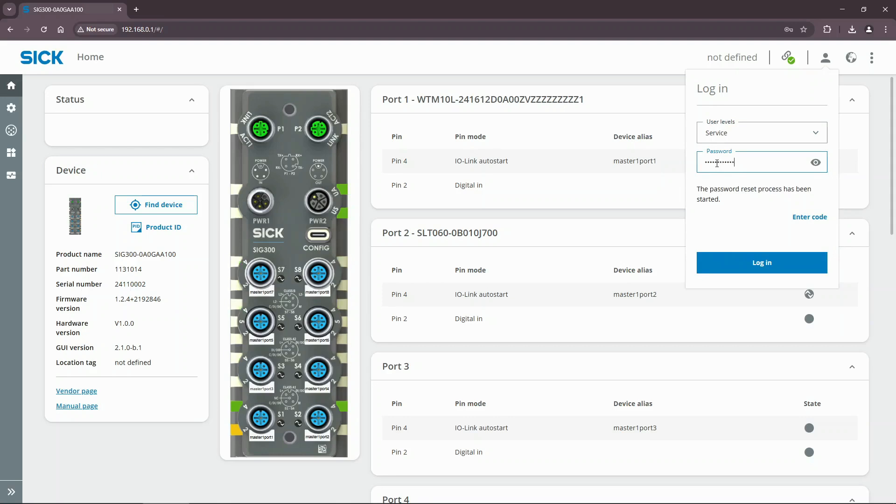
left_click(762, 262)
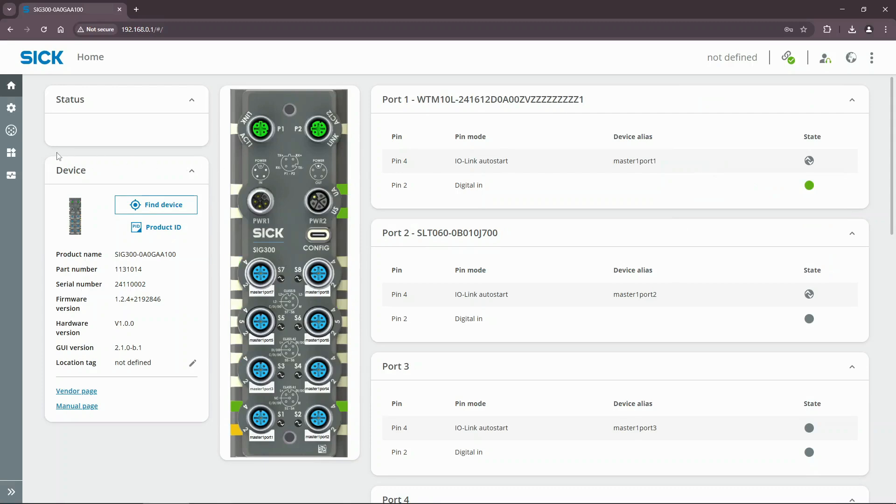
Upload the WTM10L IODD ZIP through Application > IODD File Management
left_click(11, 152)
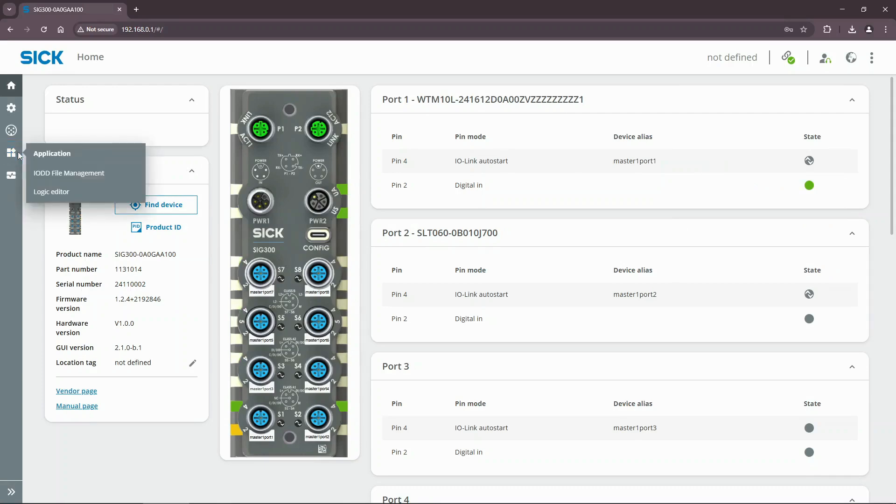
left_click(68, 173)
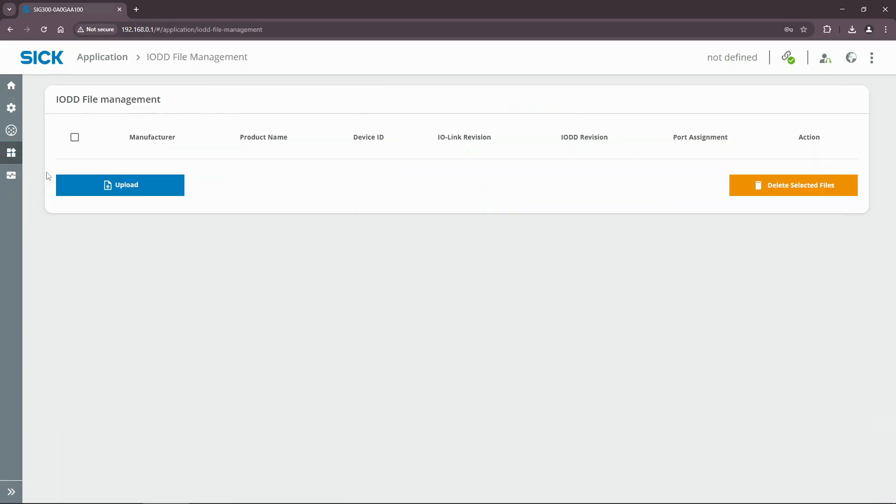
mouse_move(70, 191)
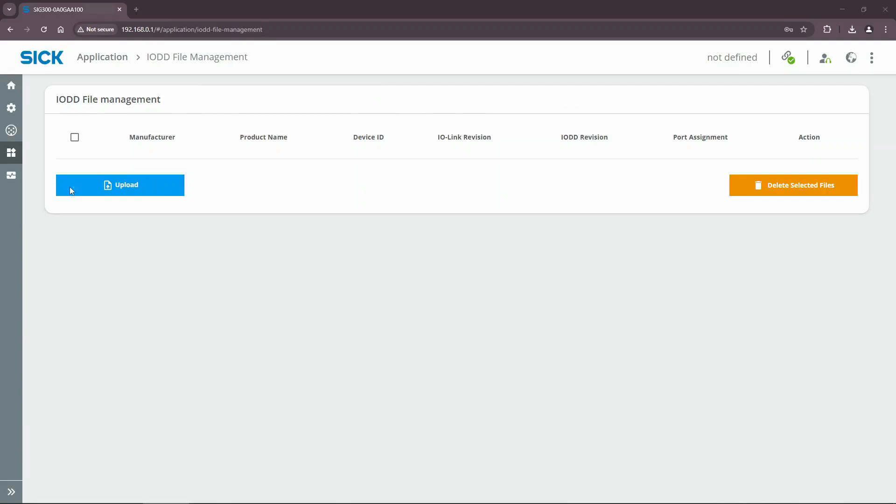
left_click(120, 185)
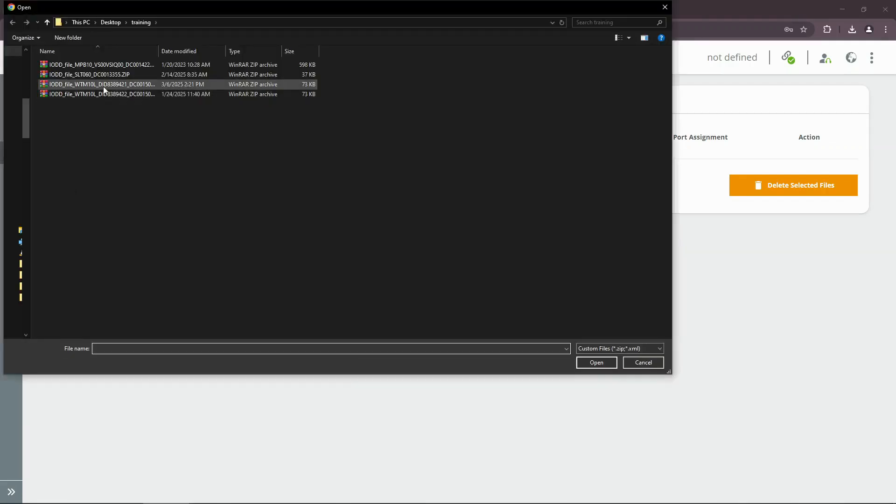
left_click(98, 84)
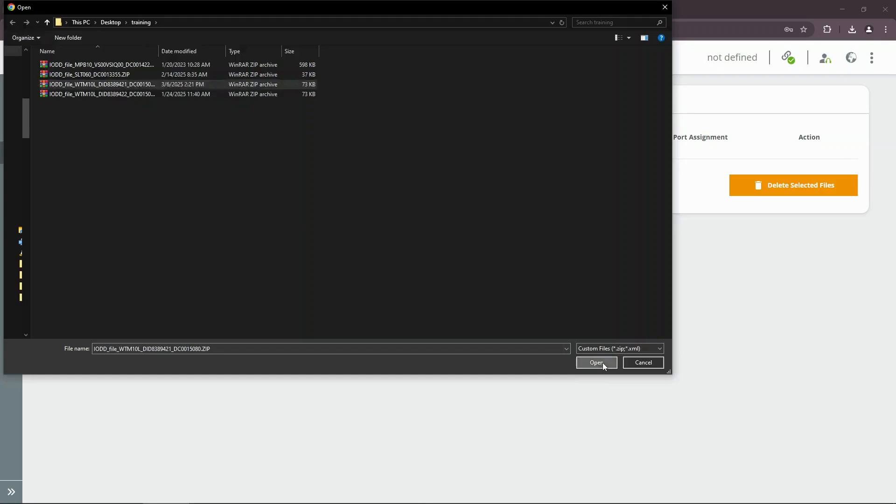
left_click(597, 362)
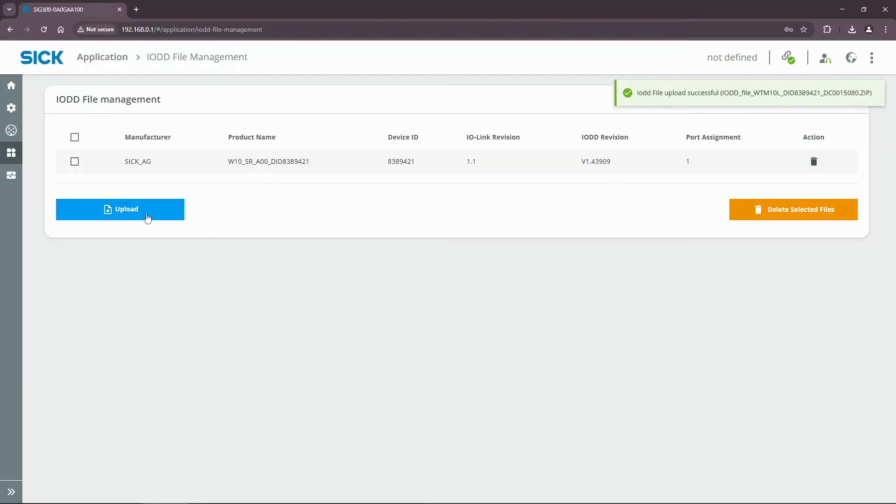
Upload the SLT060 IODD ZIP as the second device description file
left_click(121, 209)
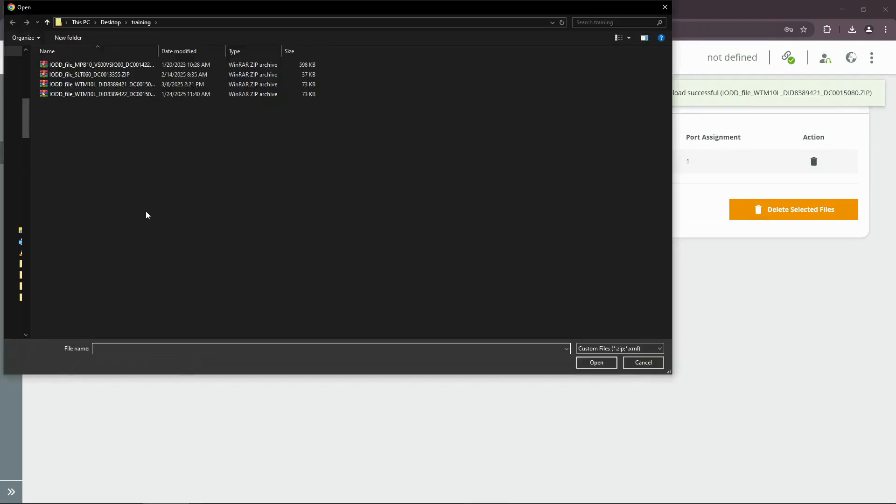
left_click(89, 75)
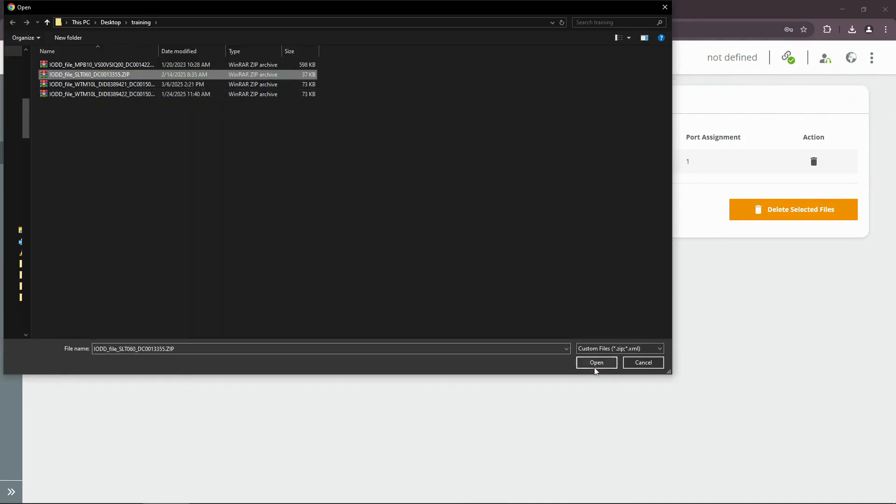
left_click(596, 362)
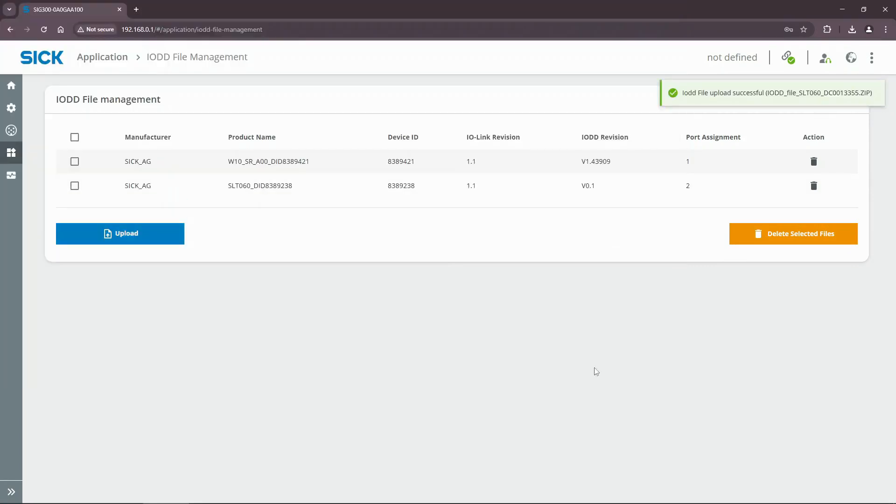
mouse_move(446, 316)
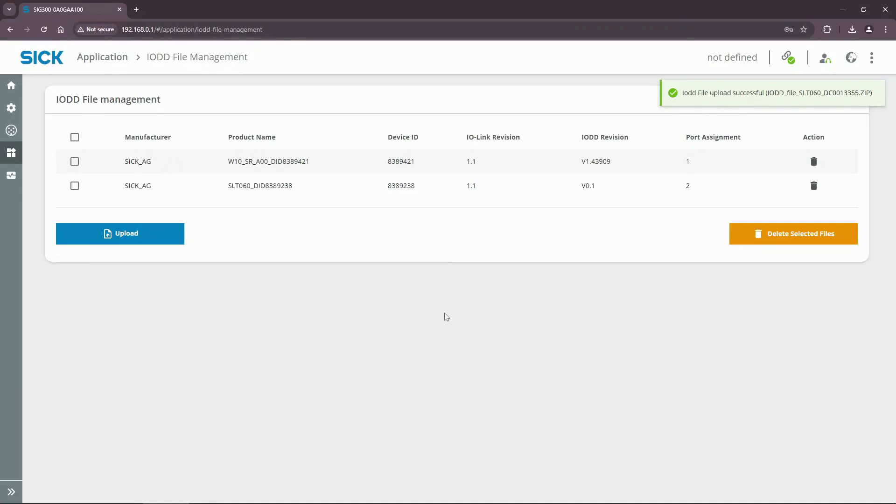
left_click(11, 131)
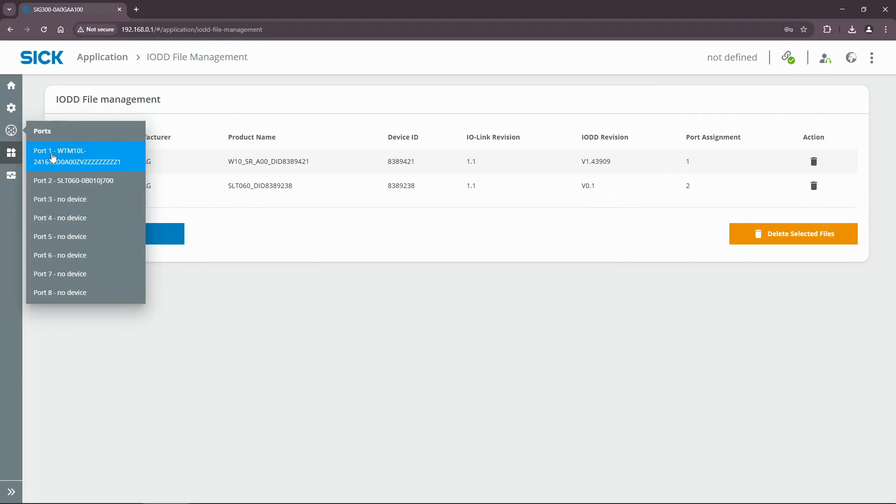
Grant Port 1's sensor port configuration right to REST API/MQTT/UI instead of the logic editor
left_click(63, 156)
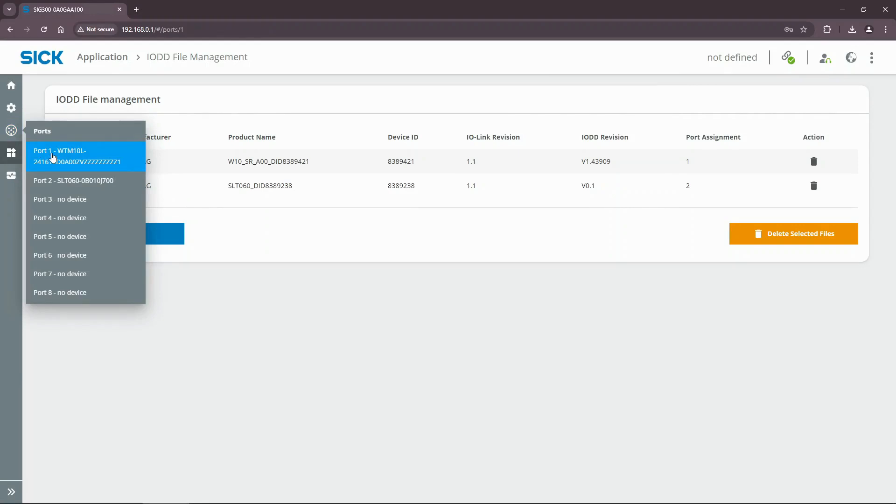
left_click(63, 156)
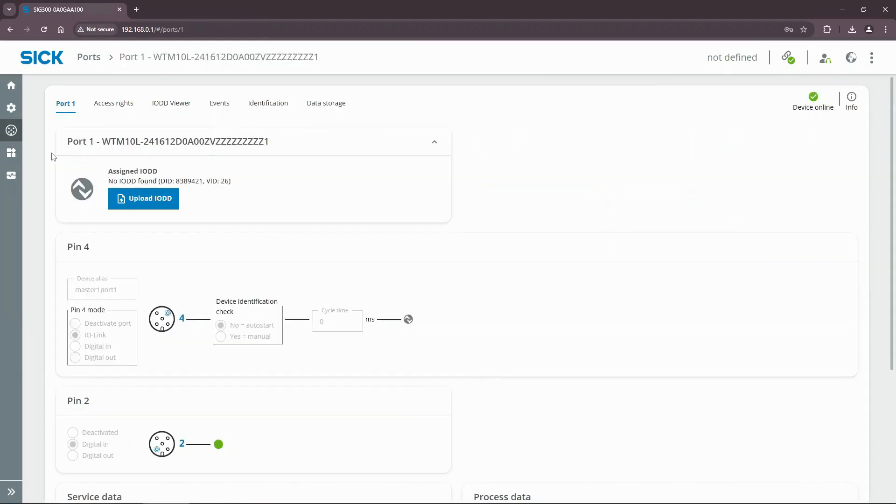
mouse_move(90, 132)
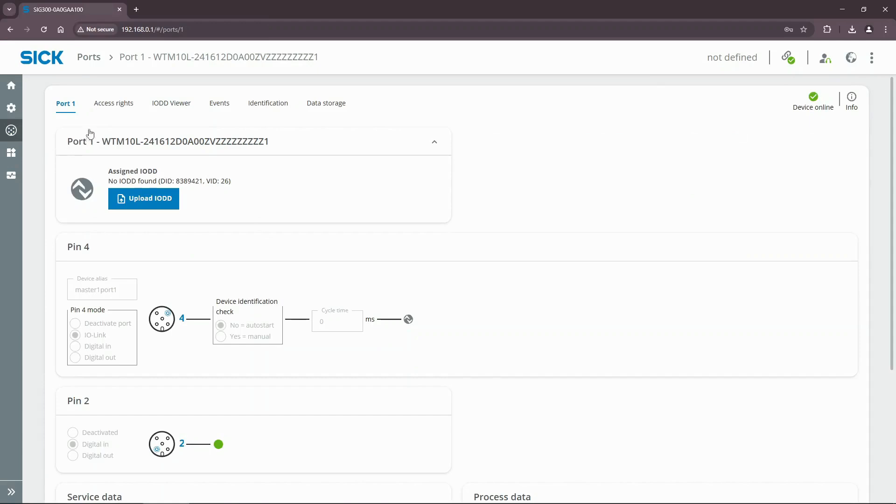
left_click(114, 102)
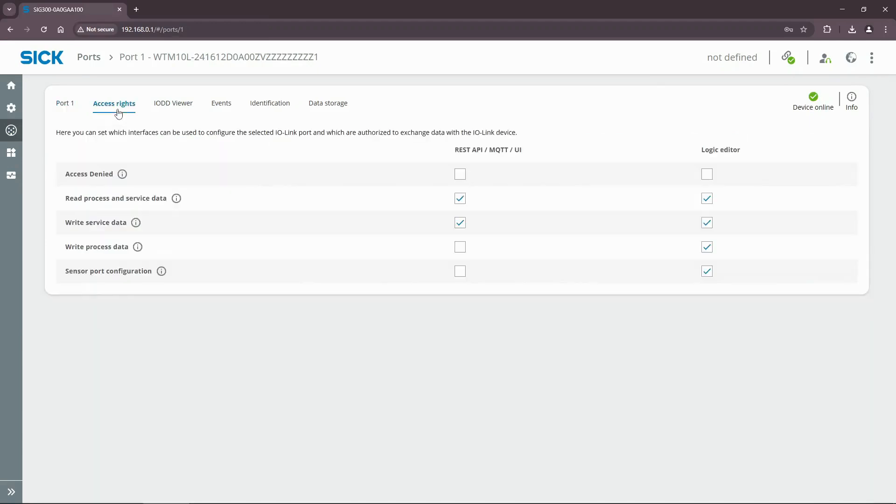
left_click(707, 198)
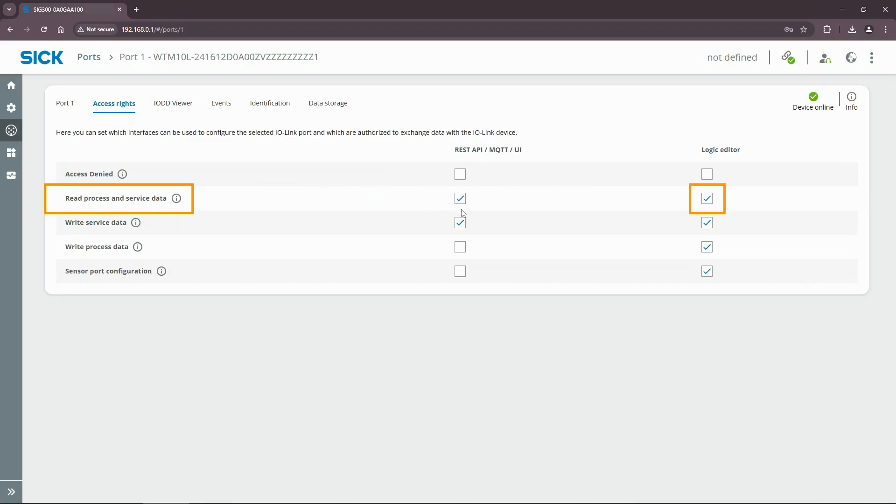
mouse_move(595, 211)
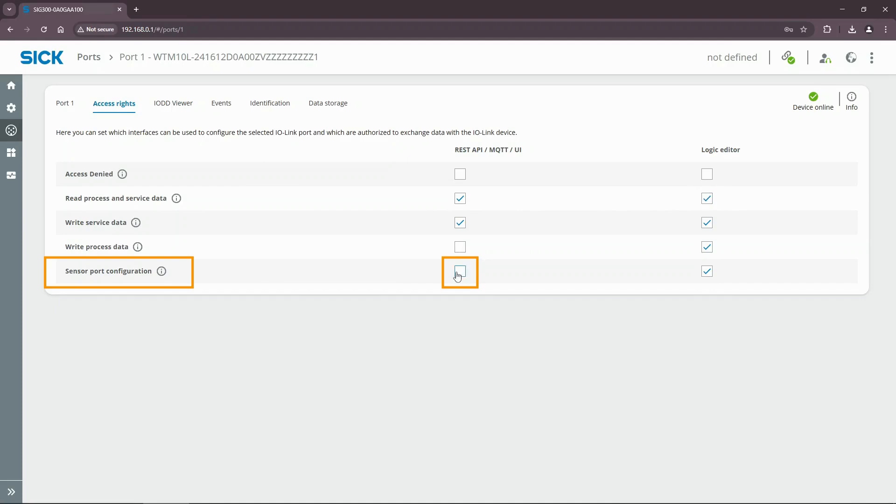
left_click(460, 272)
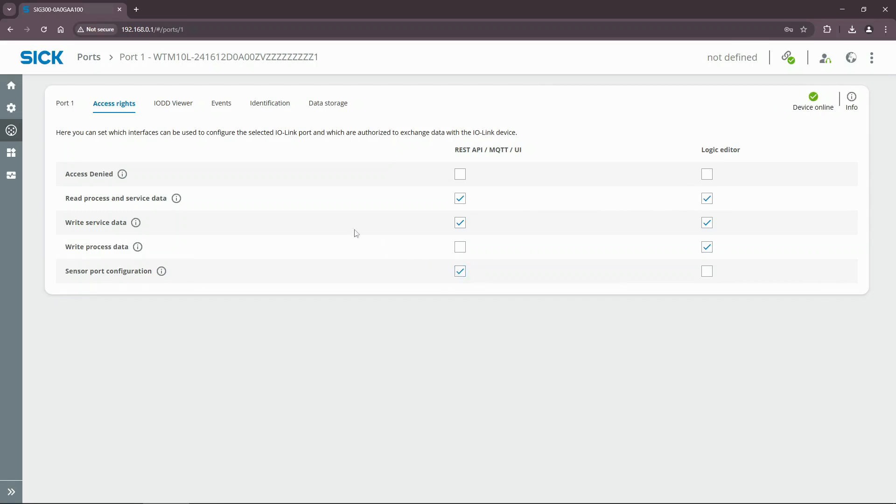
mouse_move(65, 113)
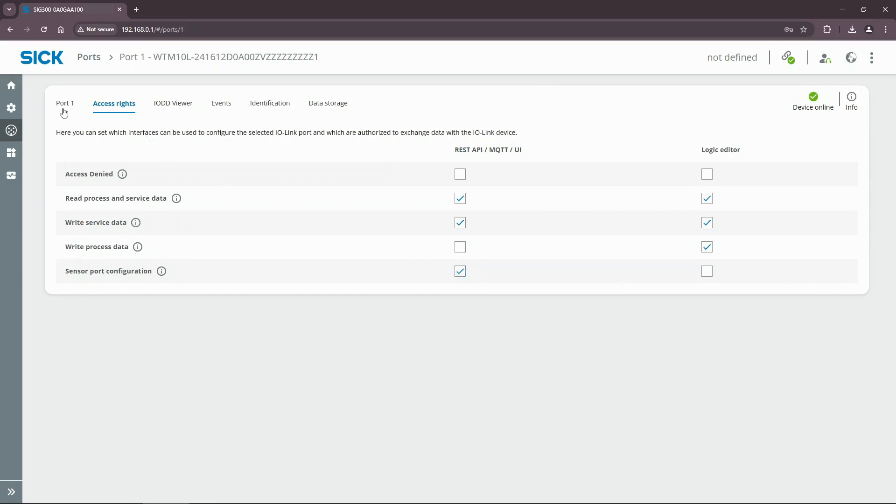
Set Port 1 to manual identification, V1.1 compatible validation, and assign the W10_SR_A00_DID8389421 IODD
left_click(64, 104)
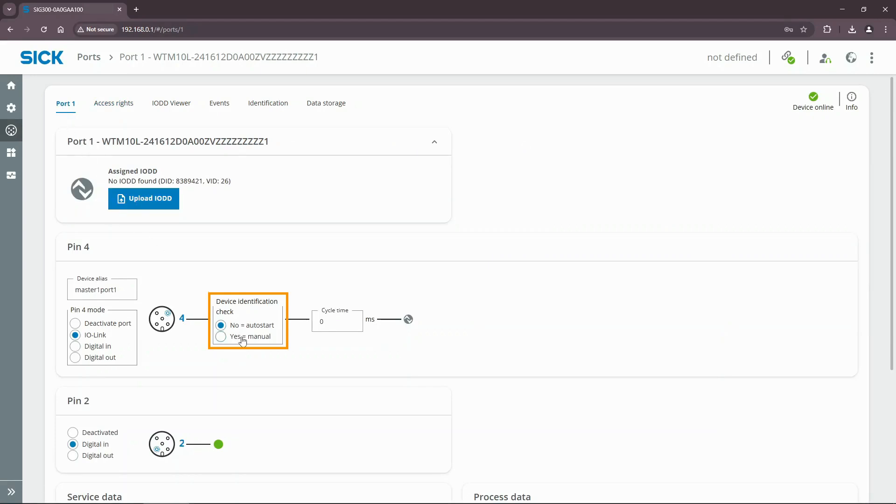
left_click(220, 336)
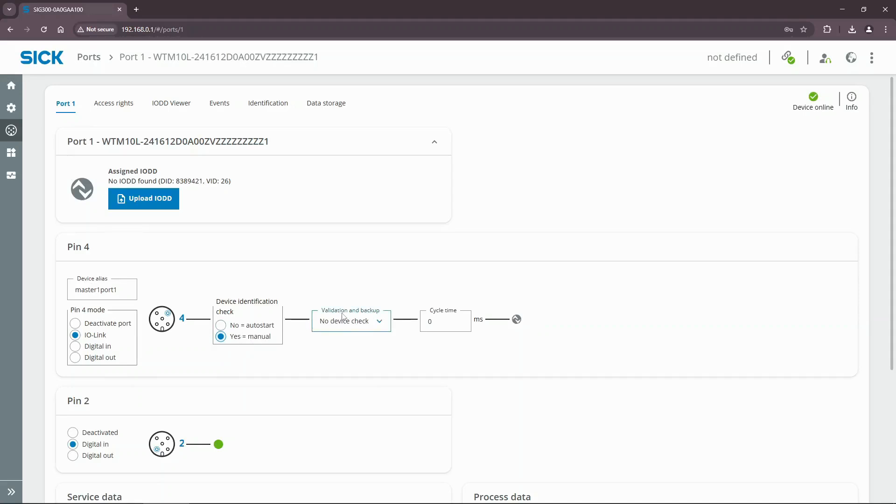
left_click(350, 320)
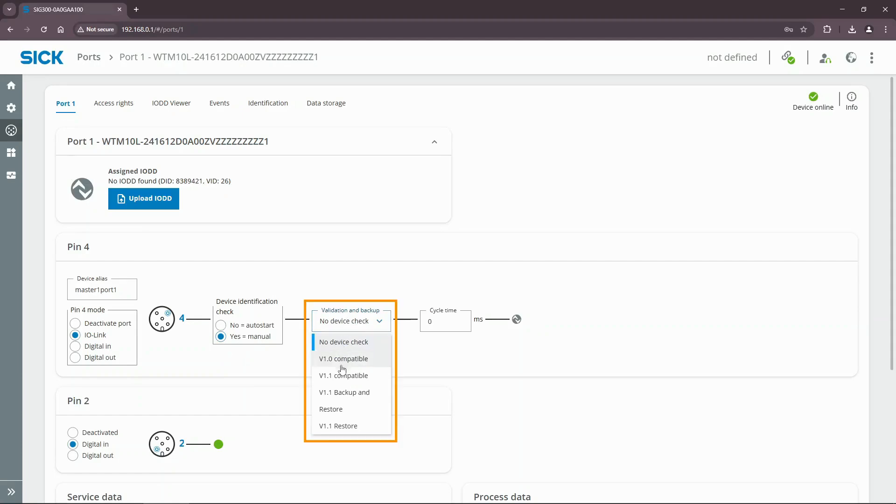
mouse_move(343, 375)
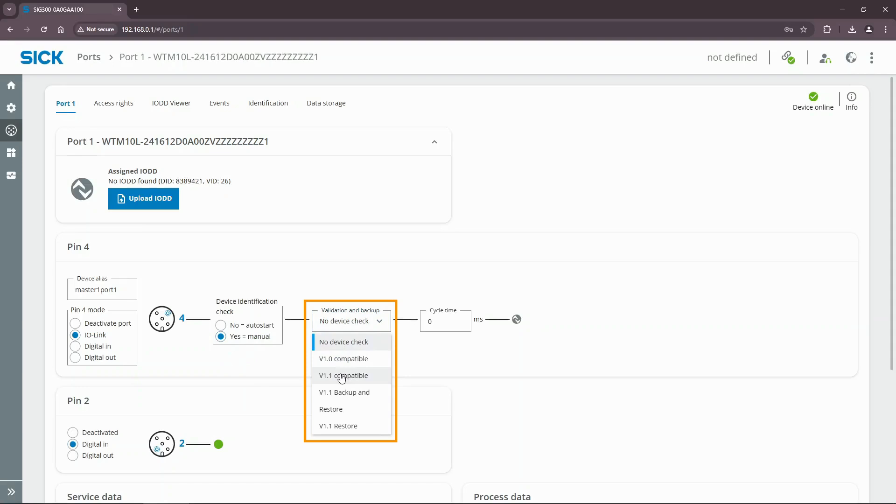
left_click(344, 376)
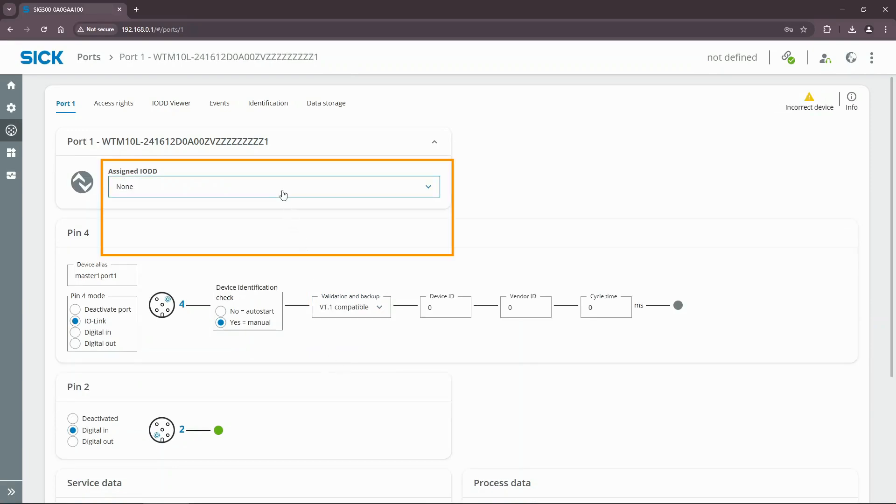
left_click(274, 187)
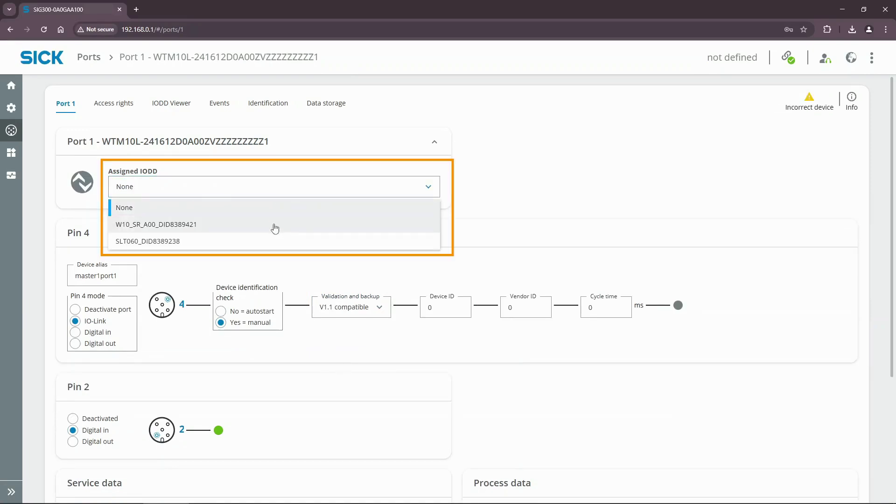
left_click(155, 224)
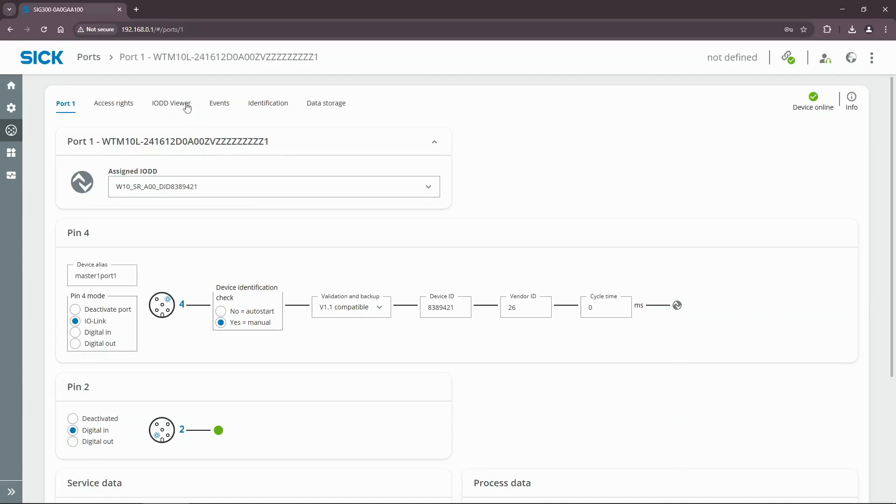
left_click(170, 102)
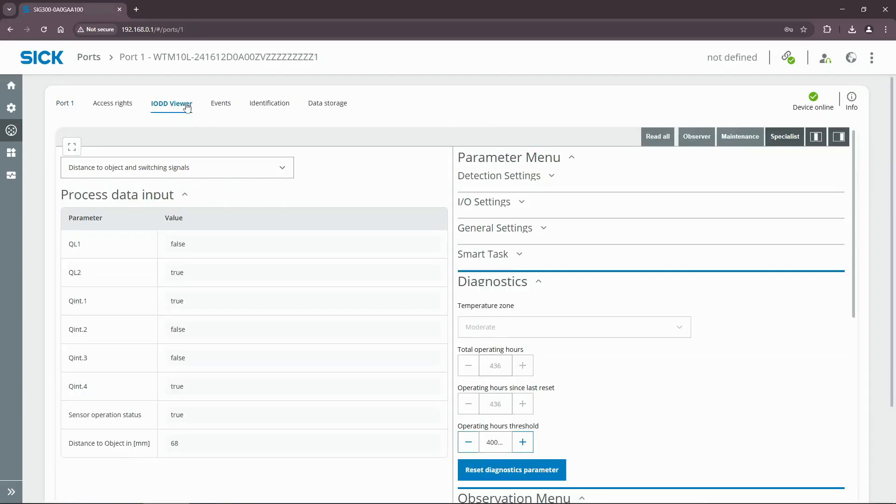
left_click(177, 168)
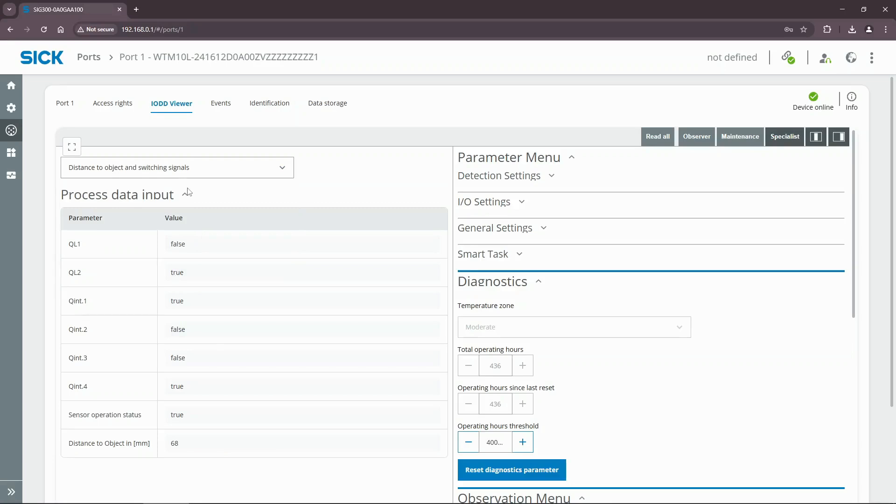
mouse_move(71, 108)
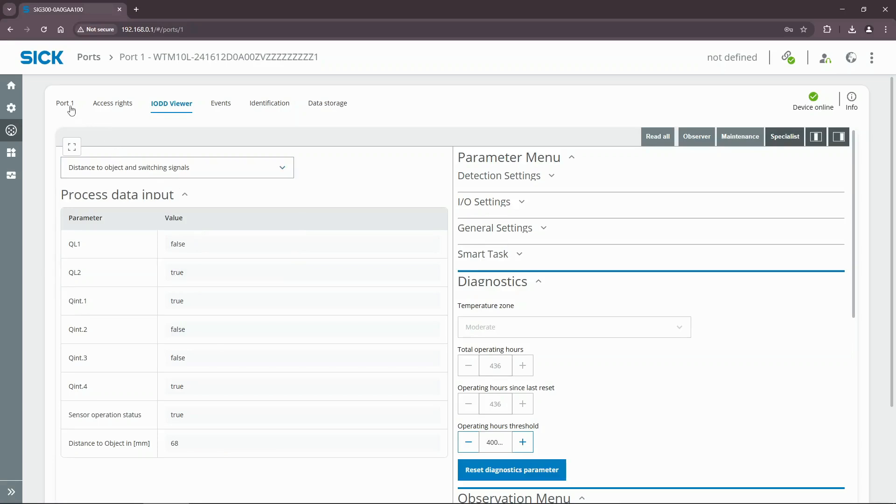
left_click(66, 104)
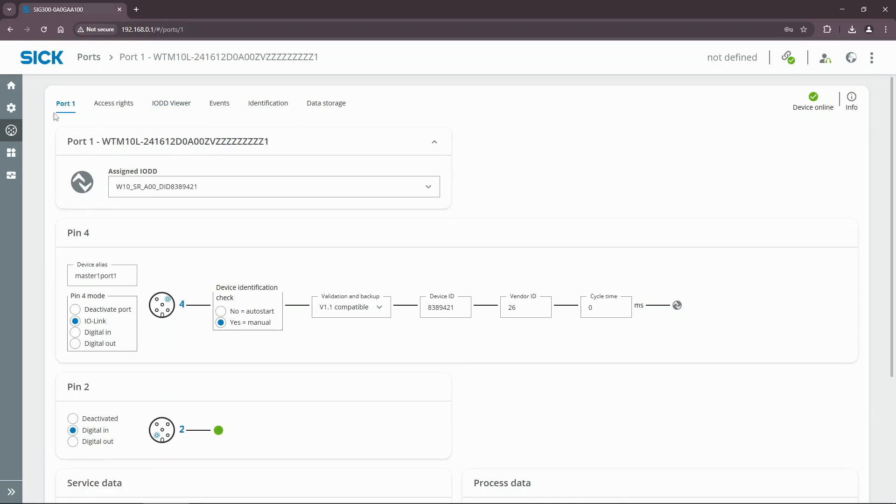
Grant Port 2's sensor port configuration right to REST API/MQTT/UI instead of the logic editor
left_click(12, 130)
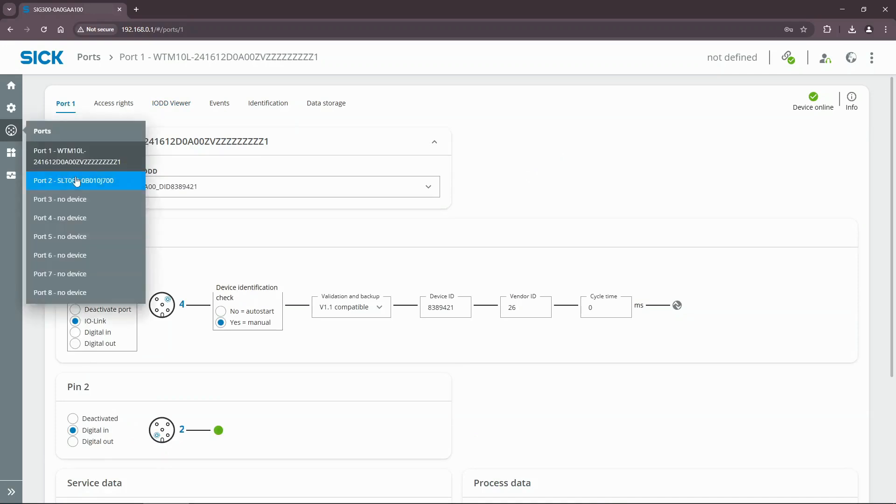
left_click(75, 180)
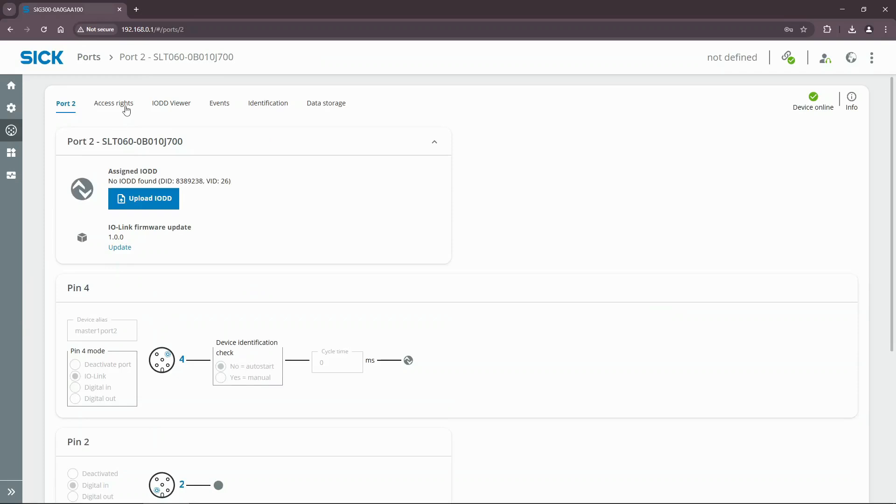
left_click(114, 104)
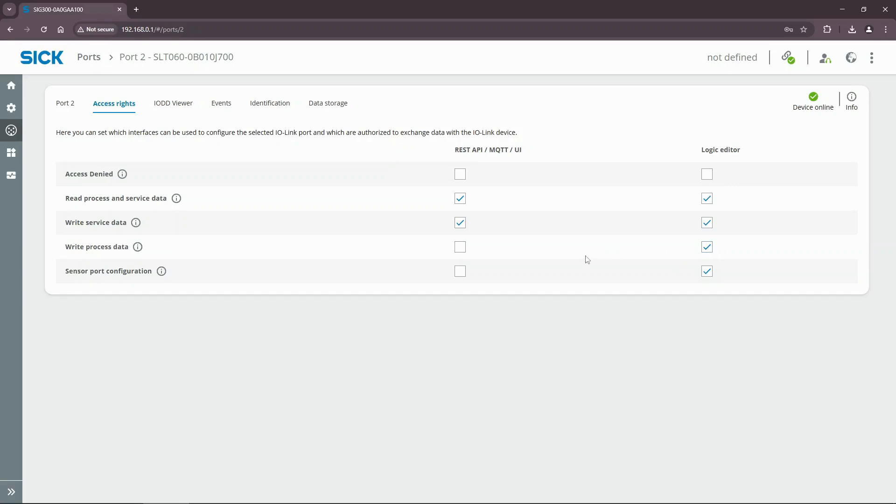
left_click(460, 271)
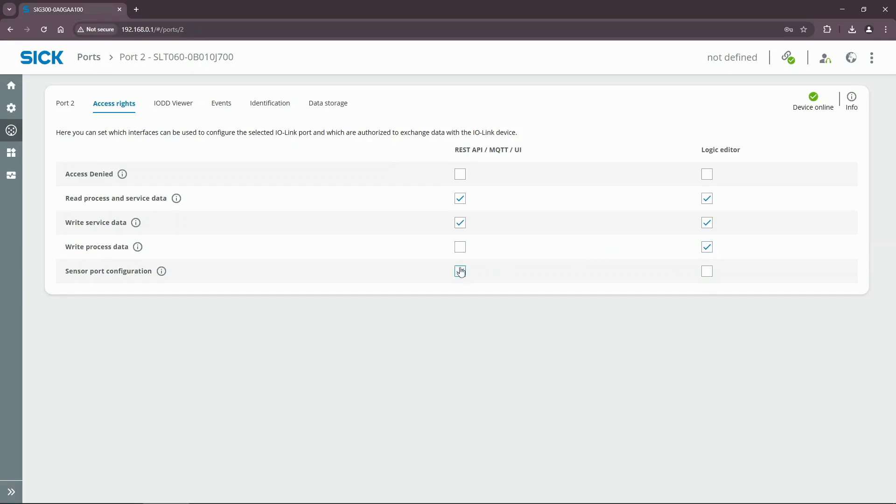
left_click(460, 271)
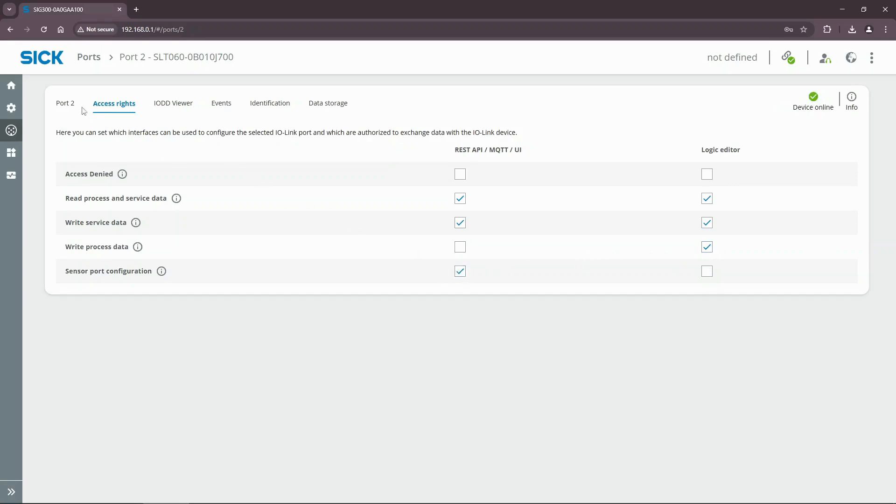
left_click(64, 104)
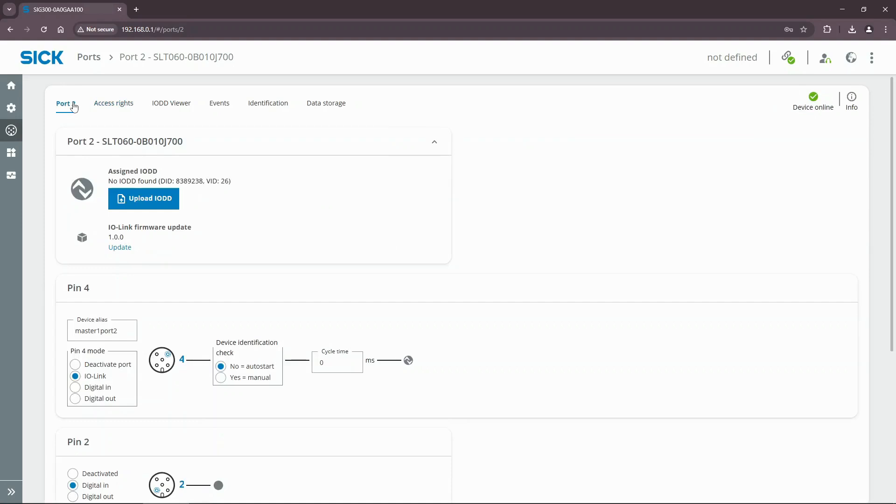
Set Port 2 to manual identification, V1.1 compatible validation, and assign the SLT060_DID8389238 IODD
left_click(220, 377)
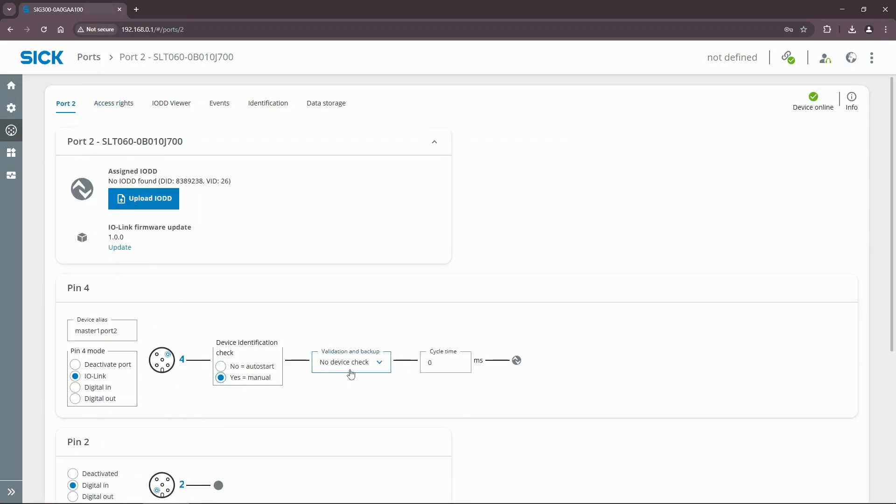
left_click(351, 363)
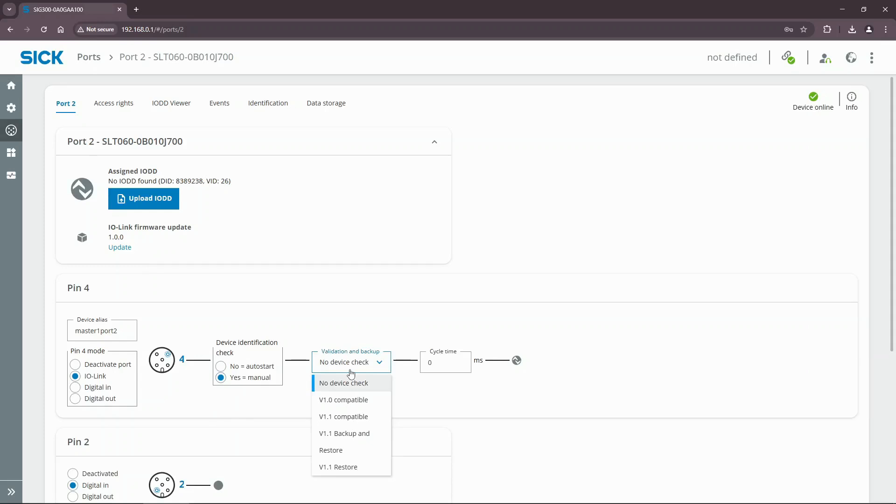
left_click(343, 417)
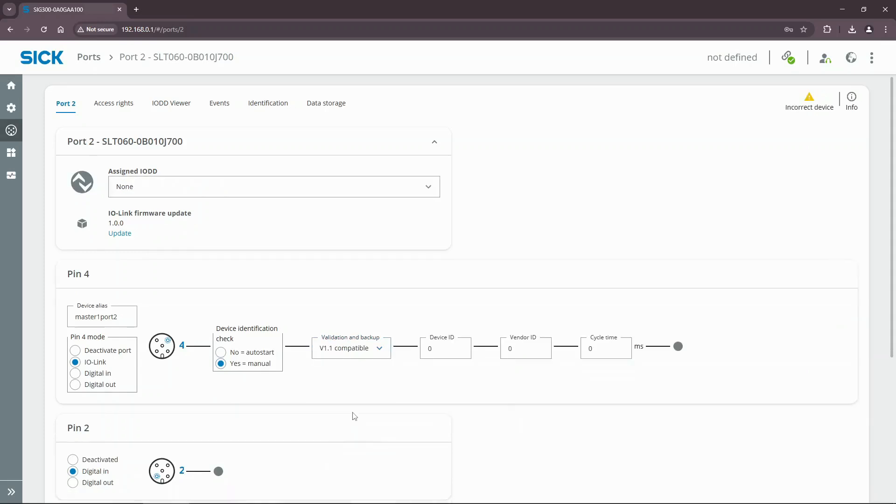
mouse_move(287, 192)
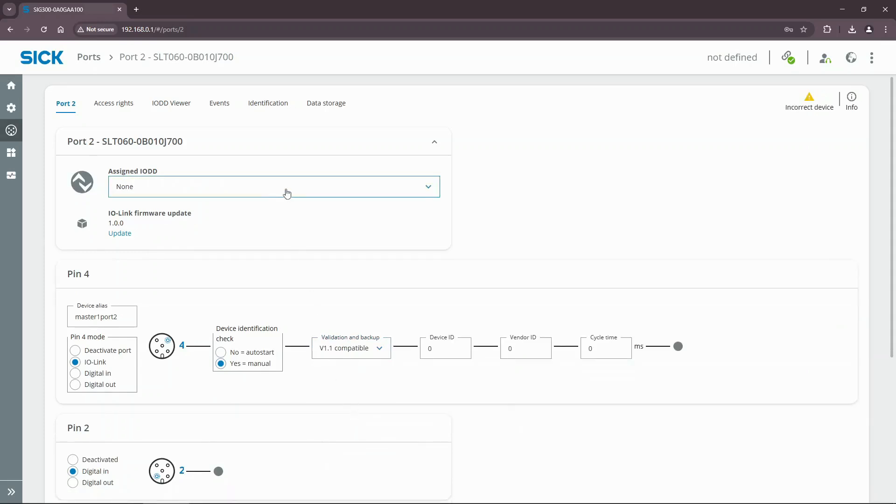
left_click(274, 187)
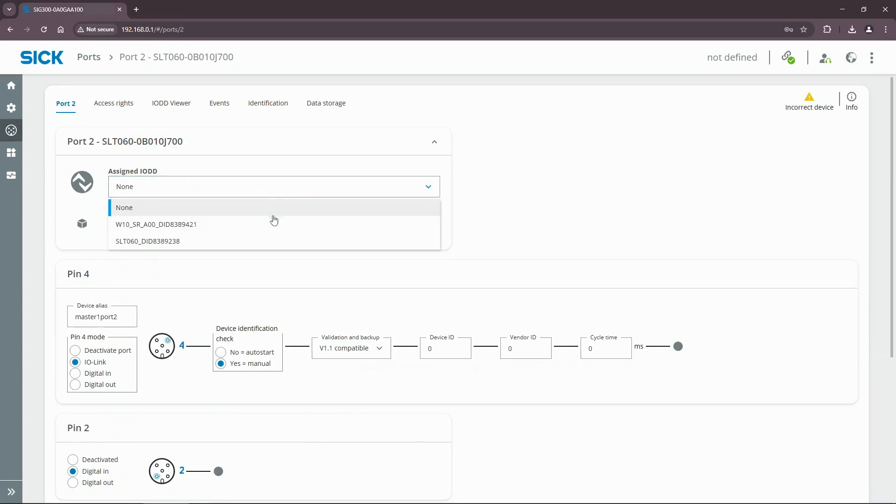
left_click(148, 240)
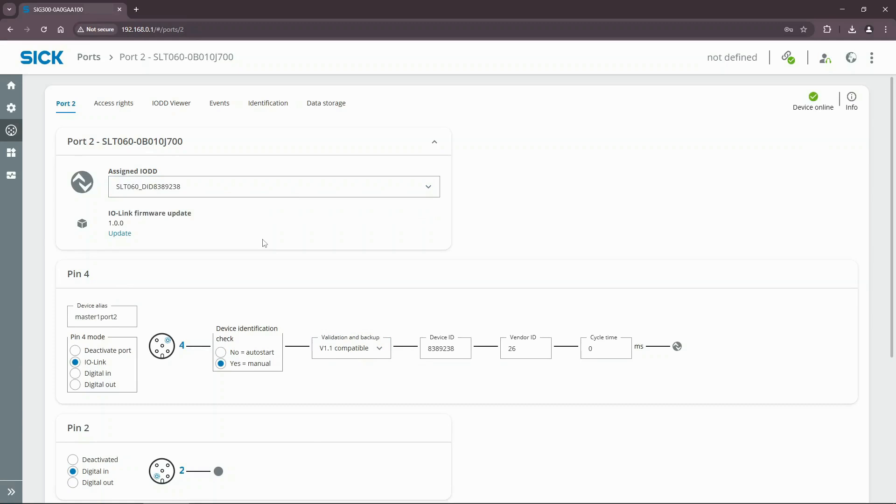
mouse_move(185, 108)
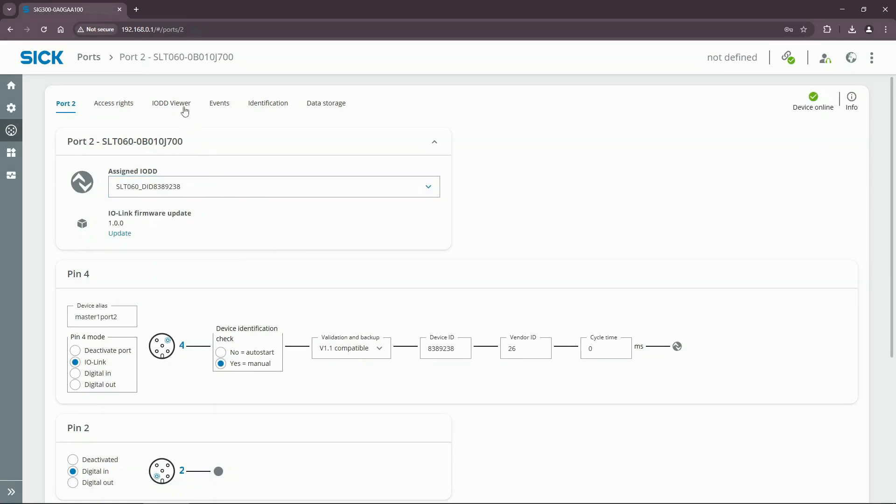
Put the SLT060 in Level Meter Mode from Port 2's IODD viewer process data
left_click(171, 103)
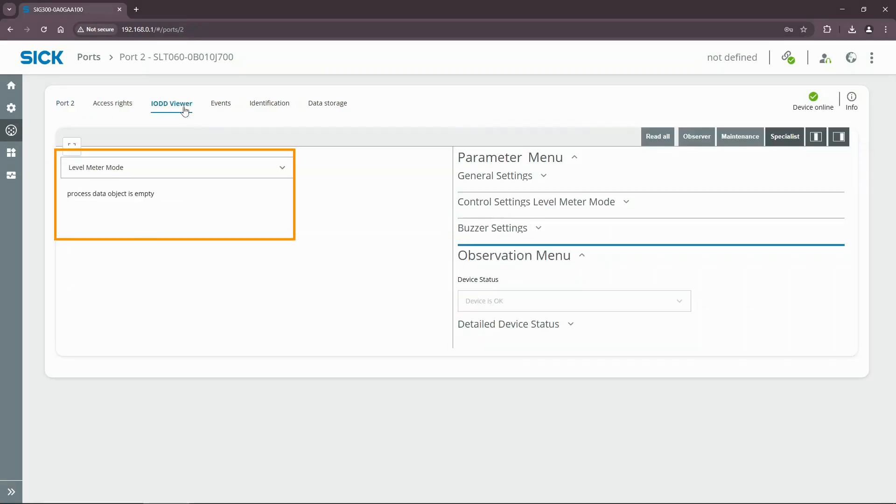
left_click(176, 167)
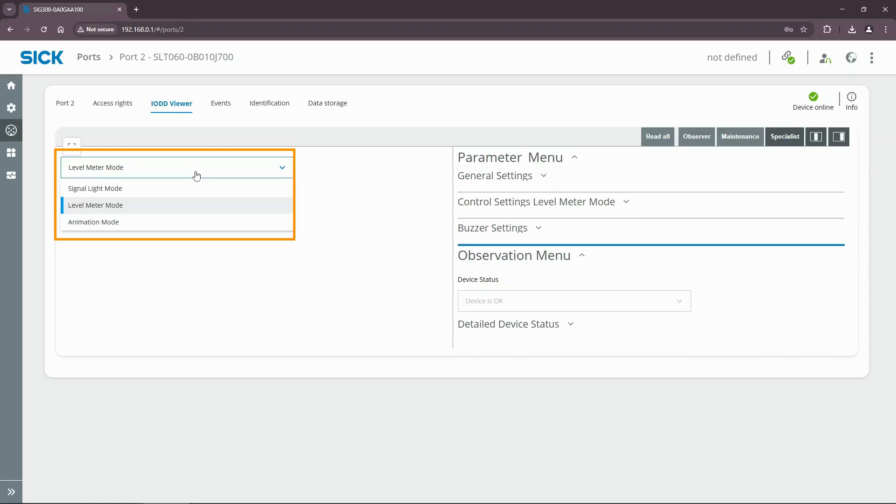
left_click(97, 205)
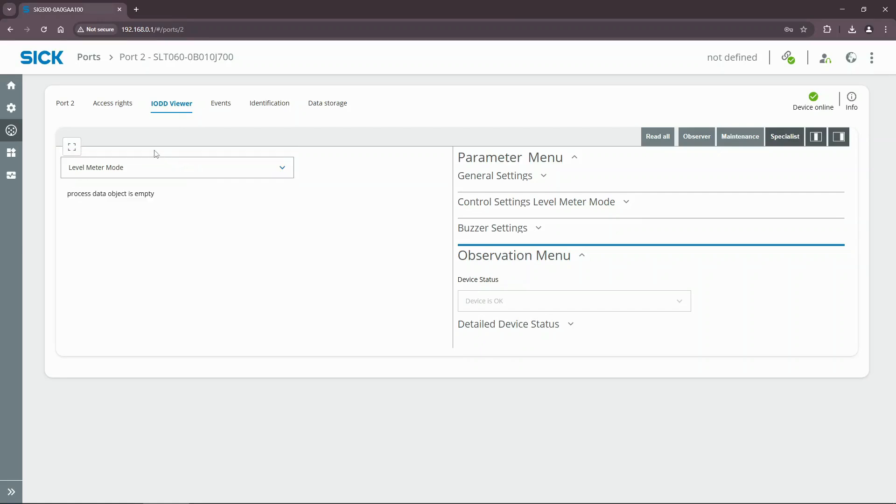
left_click(11, 153)
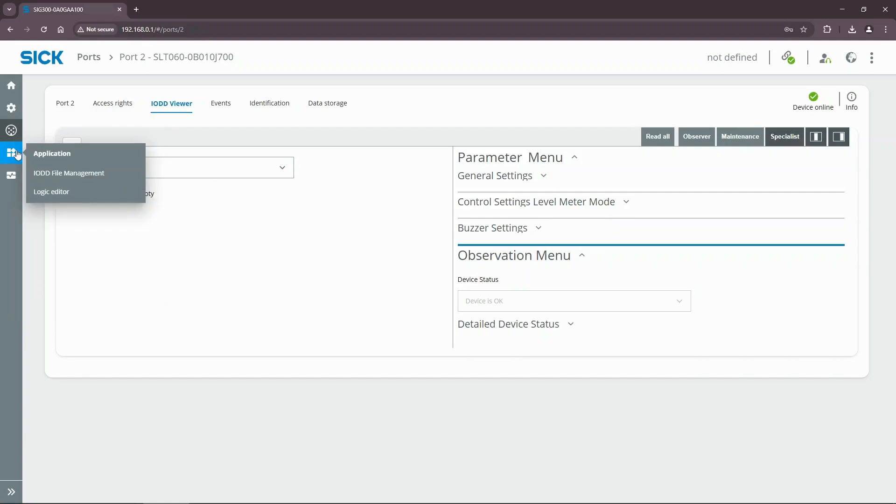
Check the data types of the constant input and S2 Level Value outputs, then browse into ApplicationBlocks
left_click(51, 191)
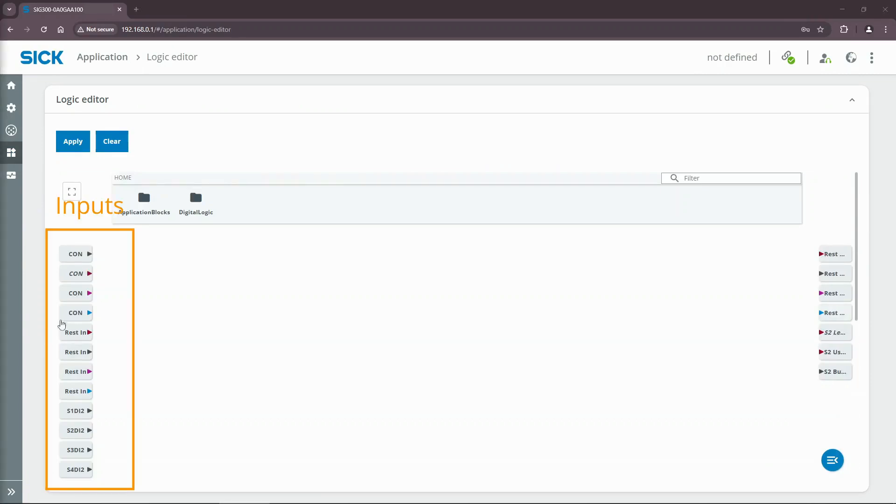
left_click(75, 273)
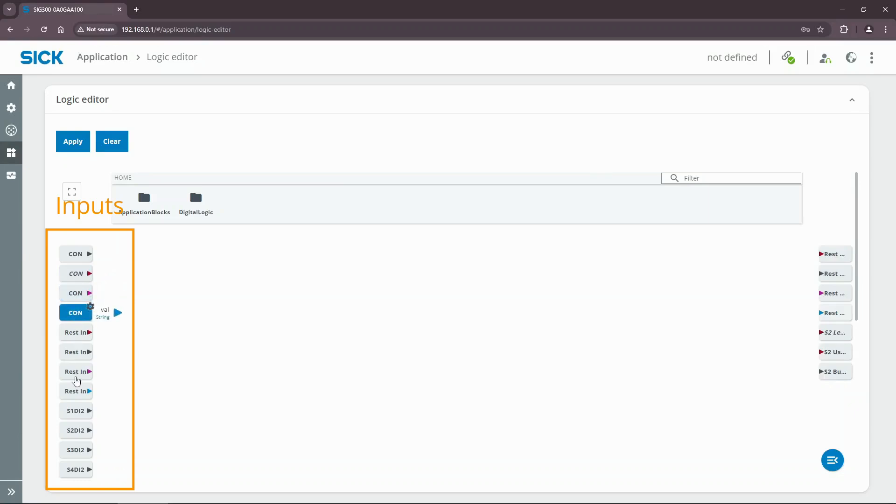
left_click(75, 391)
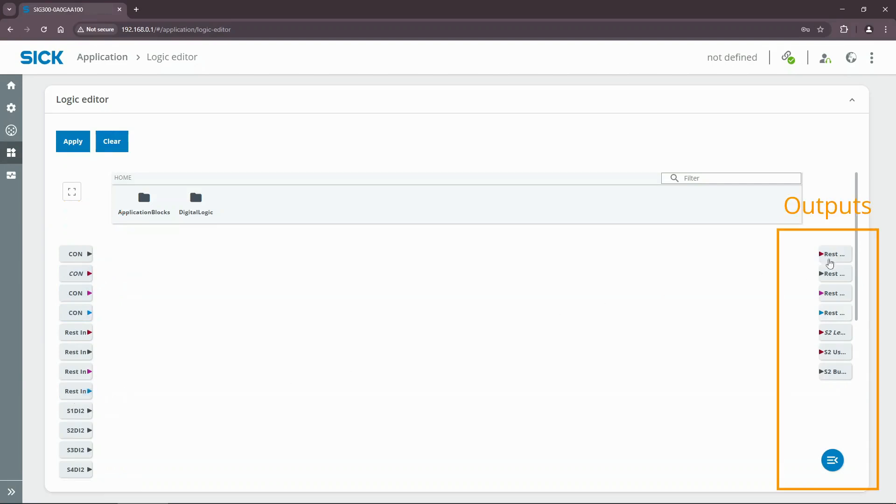
left_click(834, 332)
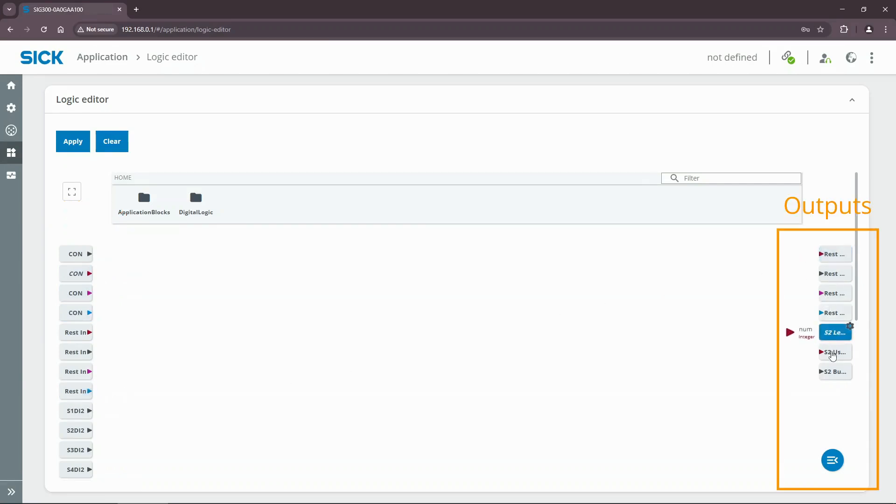
left_click(835, 352)
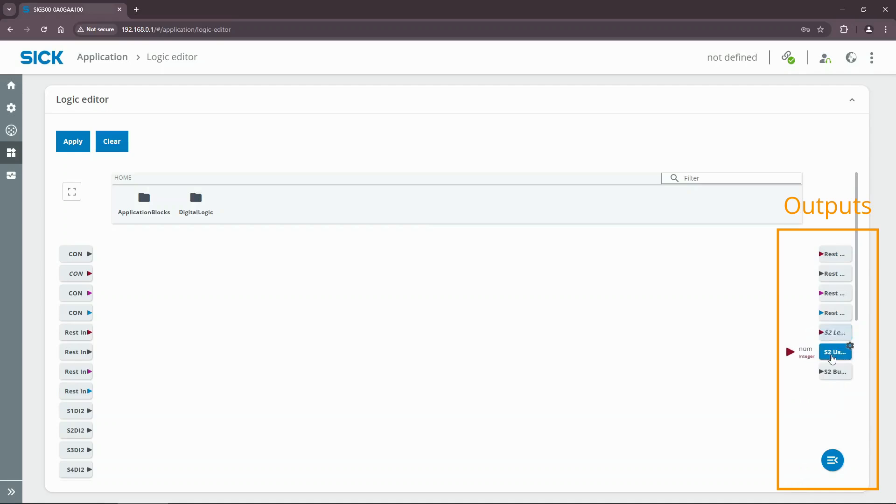
double_click(144, 197)
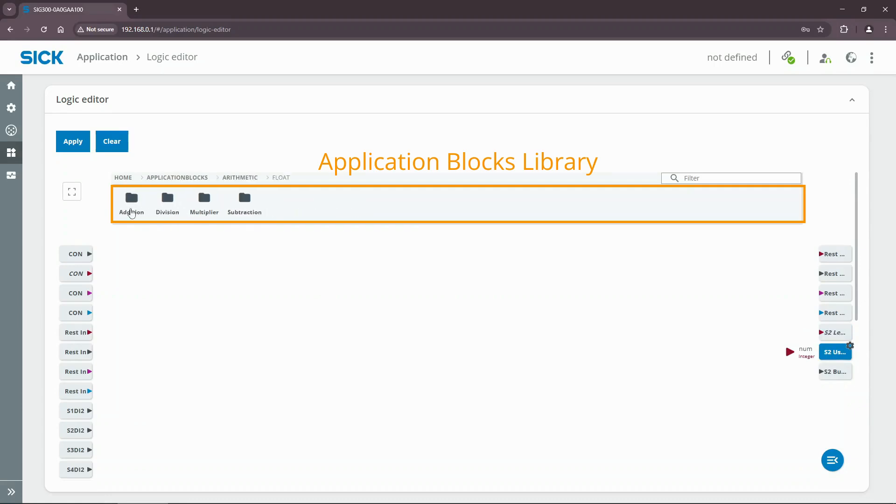
Wire S1 Distance to Object to S2 Level Value and apply the logic to the device
left_click(122, 178)
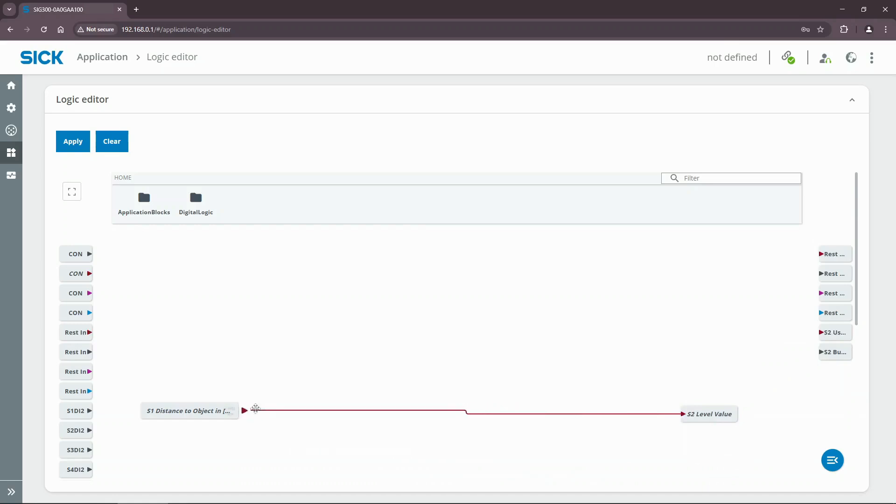
left_click(72, 141)
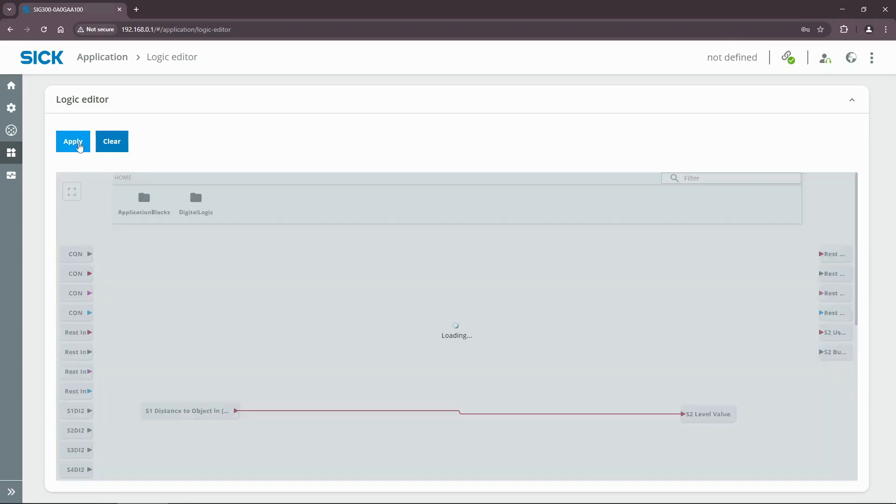
double_click(144, 198)
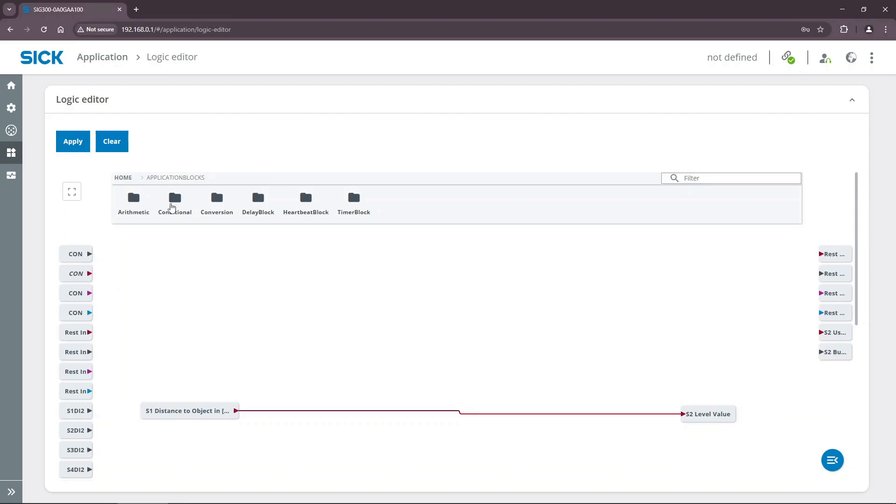
Place an Integer Comparator from Conditional blocks with a constant beside it, fed by S1 distance
left_click(124, 178)
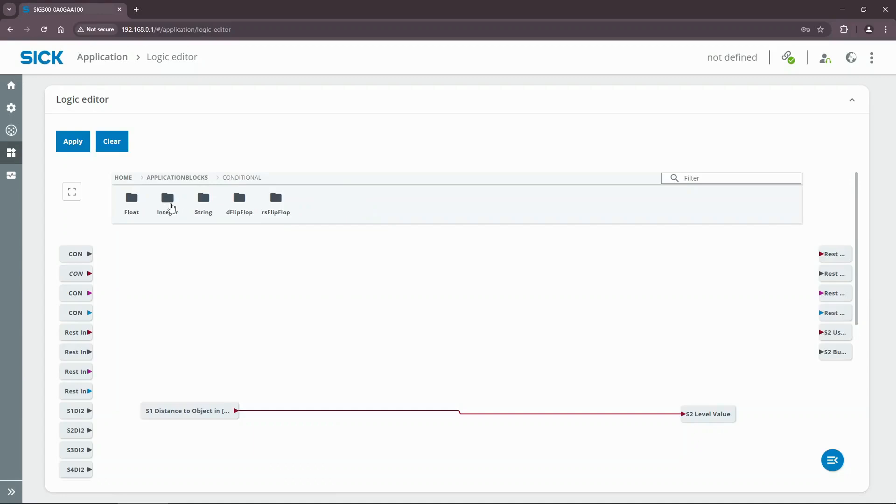
left_click(167, 203)
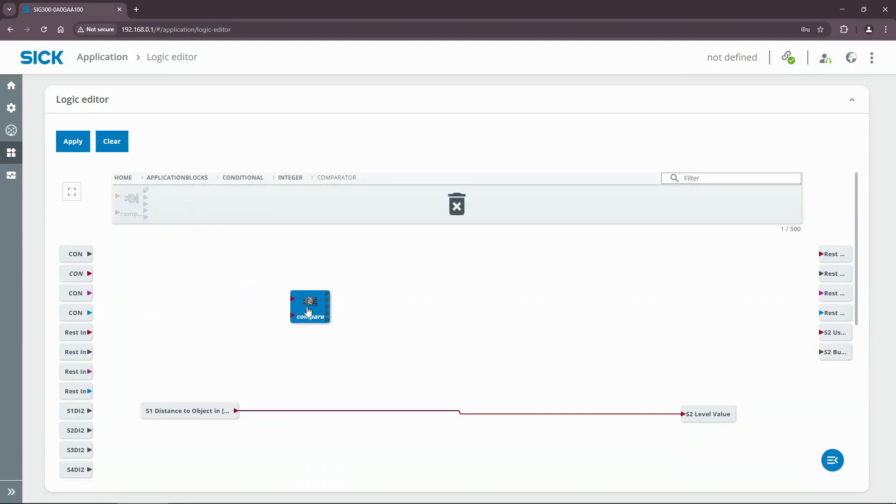
left_click(310, 308)
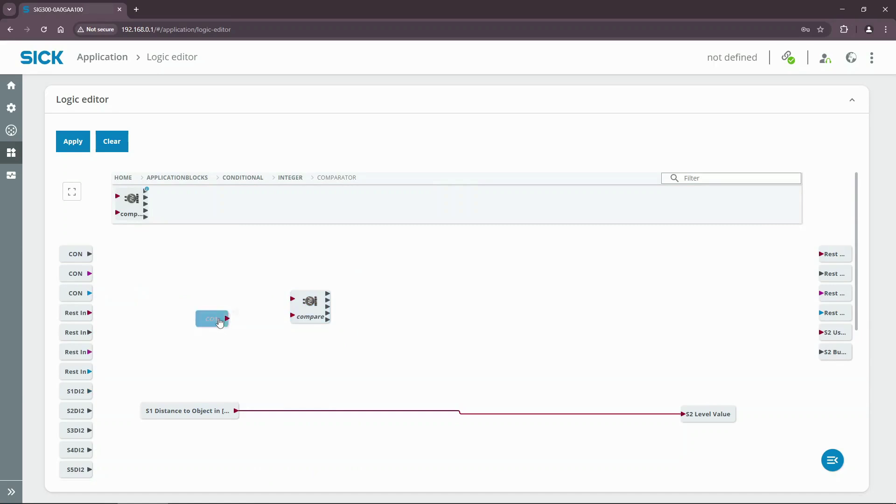
left_click(212, 318)
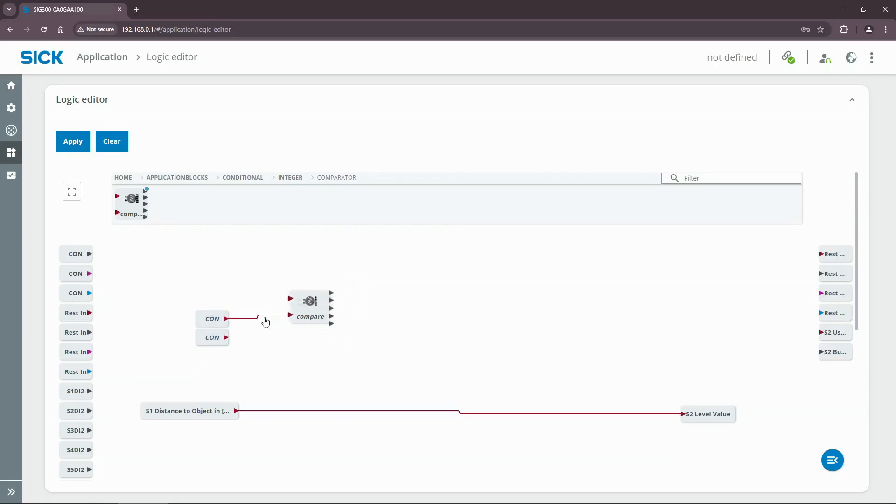
left_click(310, 301)
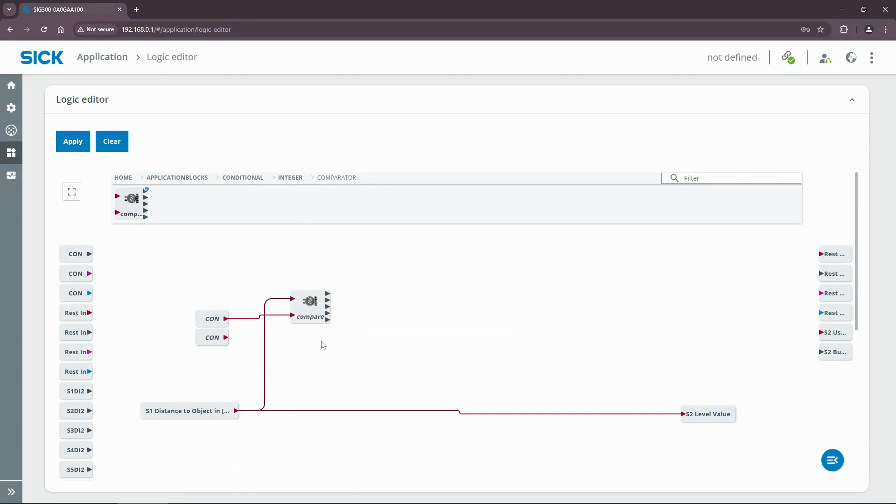
mouse_move(329, 336)
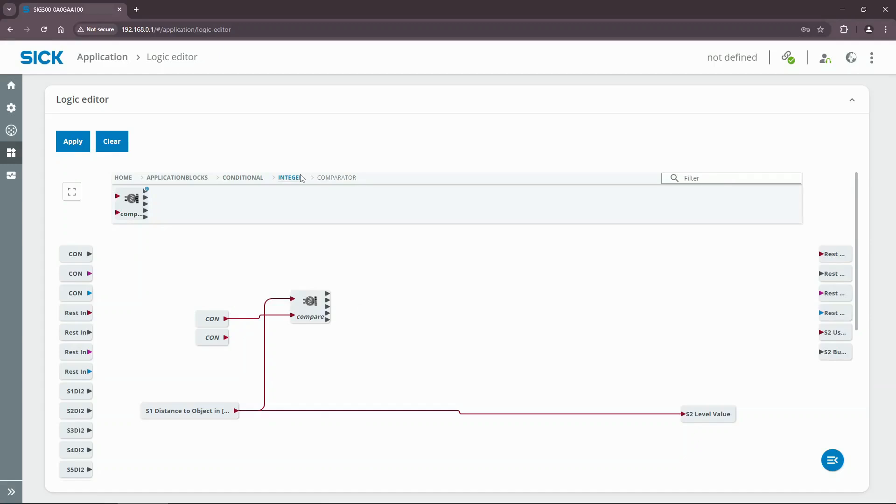
Add an IfThenElse switch block fed by the comparator's output as its condition
left_click(289, 177)
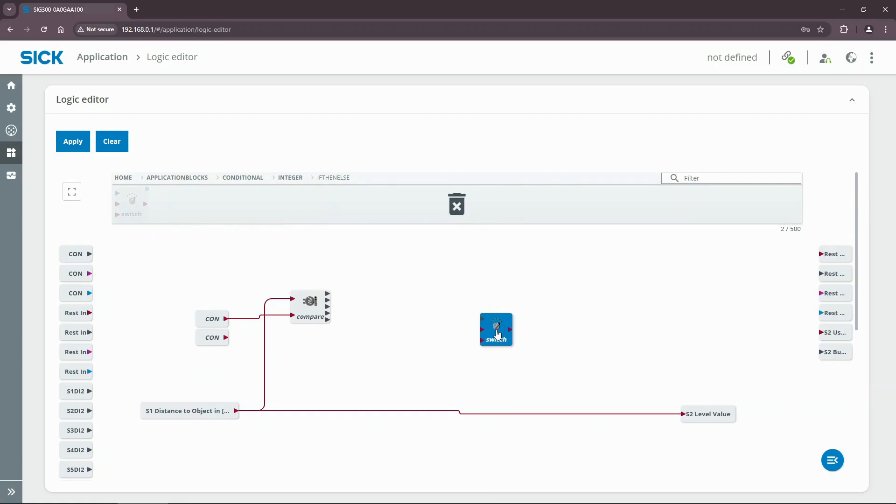
left_click(496, 330)
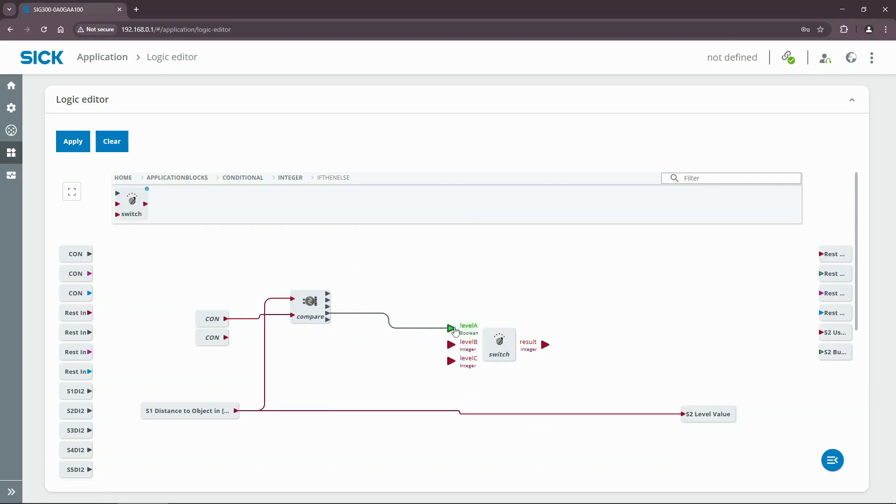
left_click(310, 307)
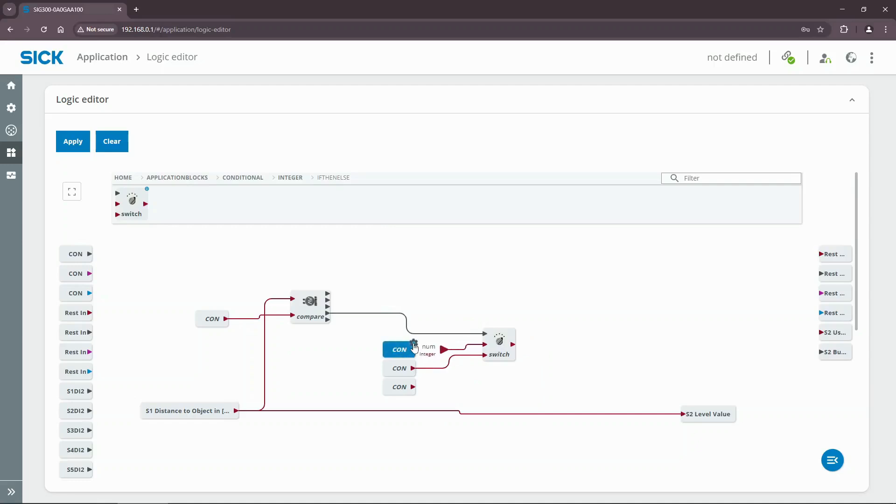
Wire two constants into the switch's remaining inputs and bring up a constant's value setting
left_click(399, 349)
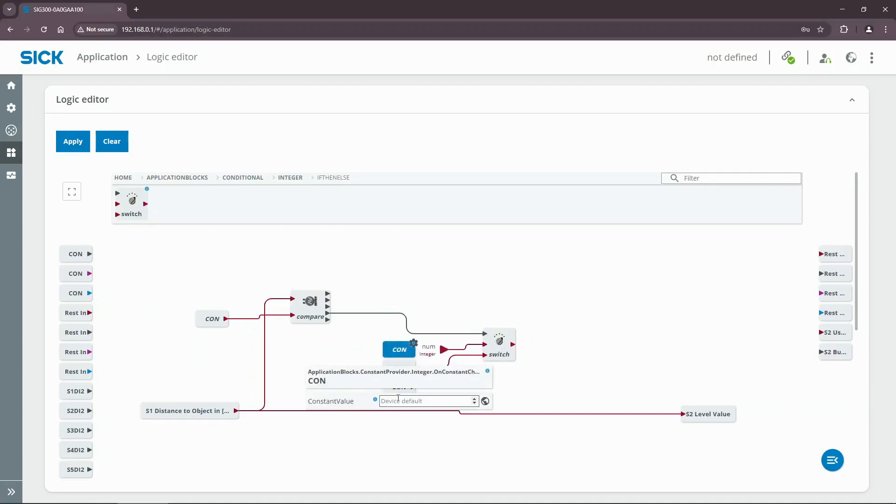
left_click(530, 371)
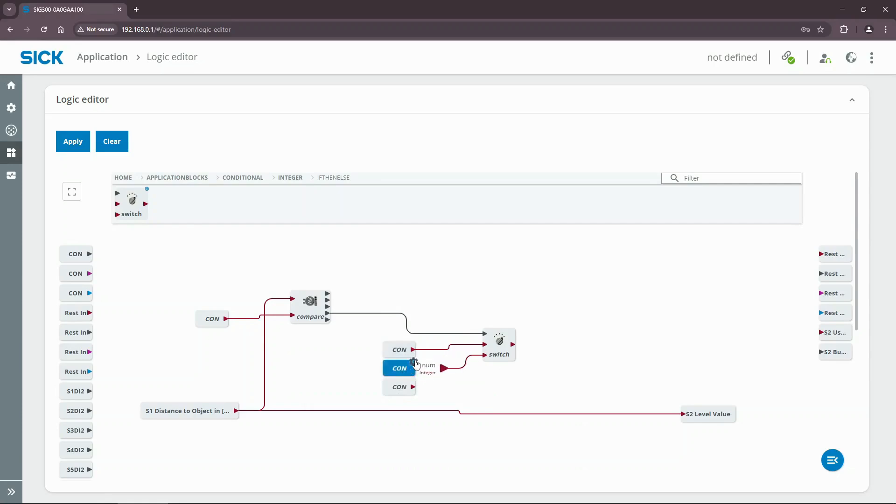
left_click(399, 368)
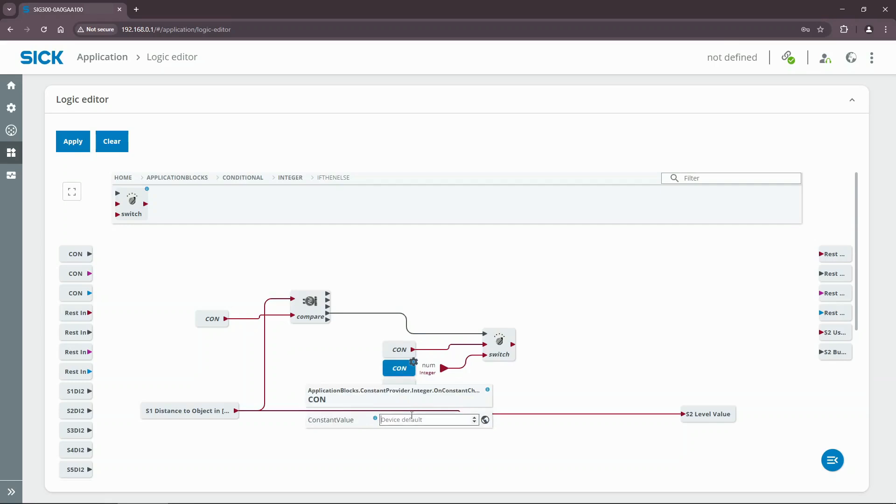